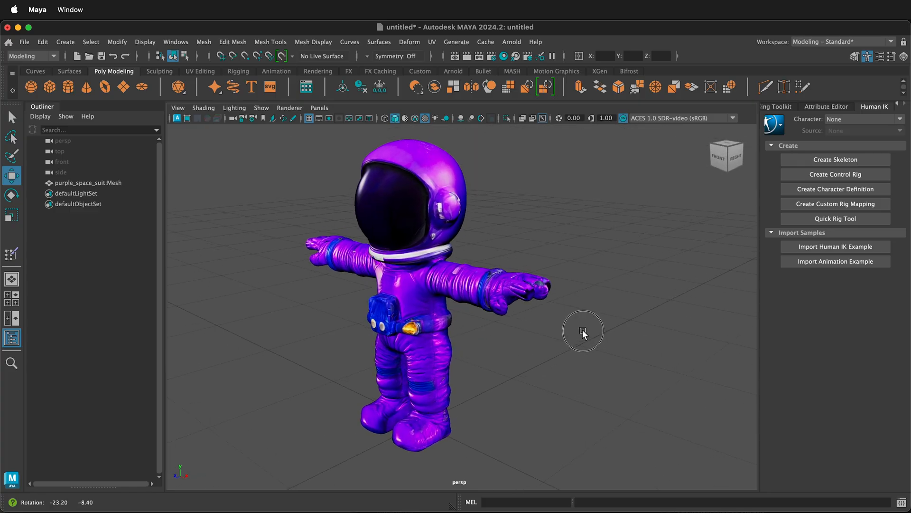
Switch the menu set to Rigging and show the Rigging shelf.
{"action": "left_click", "coordinate": [30, 56]}
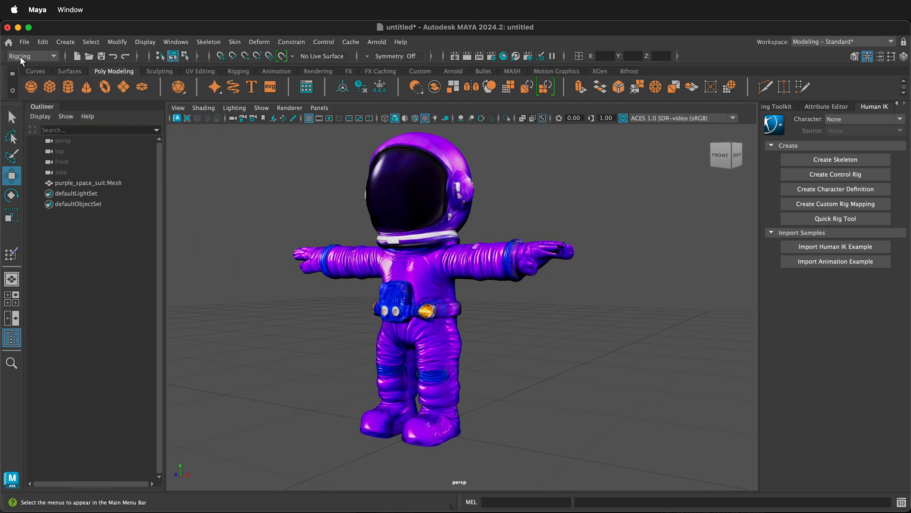
{"action": "mouse_move", "coordinate": [123, 71]}
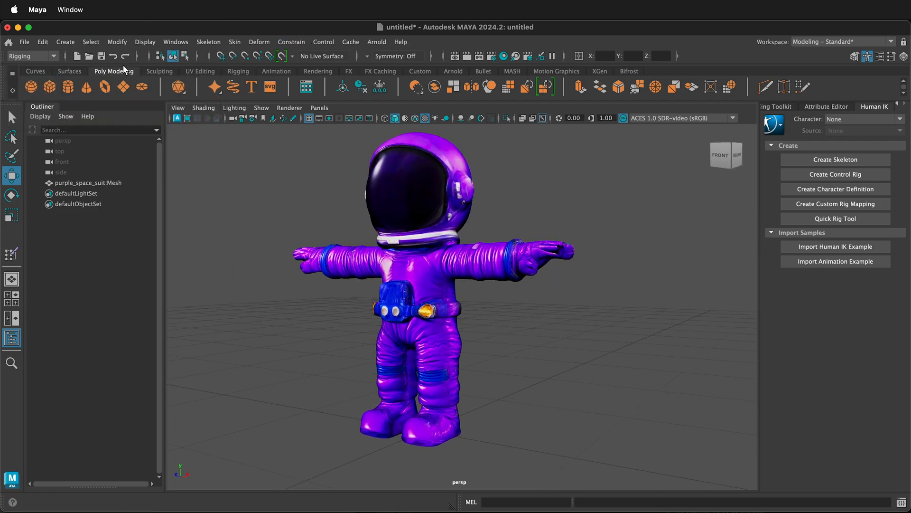
{"action": "left_click", "coordinate": [238, 71]}
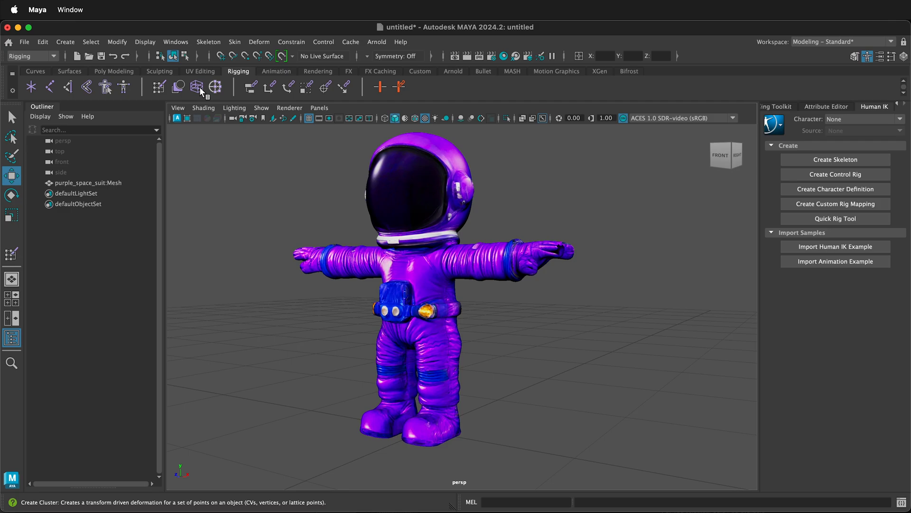
{"action": "mouse_move", "coordinate": [106, 87]}
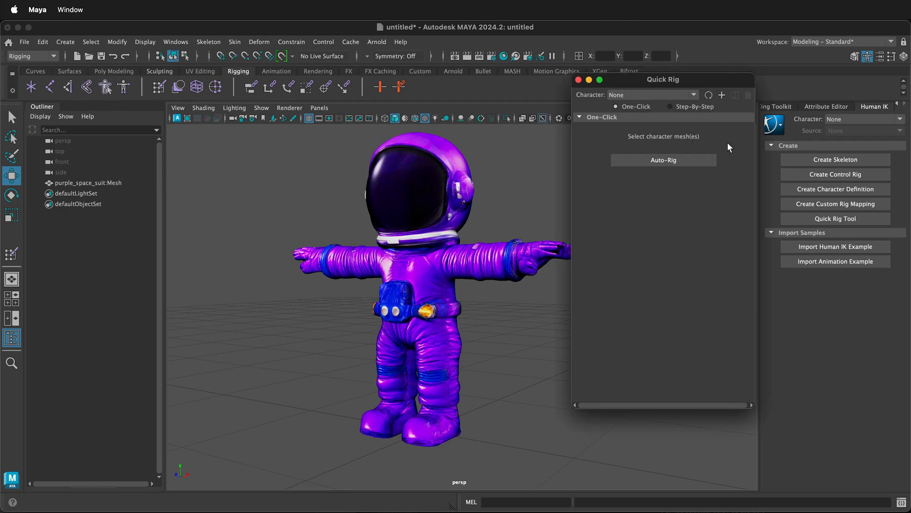
{"action": "mouse_move", "coordinate": [722, 95]}
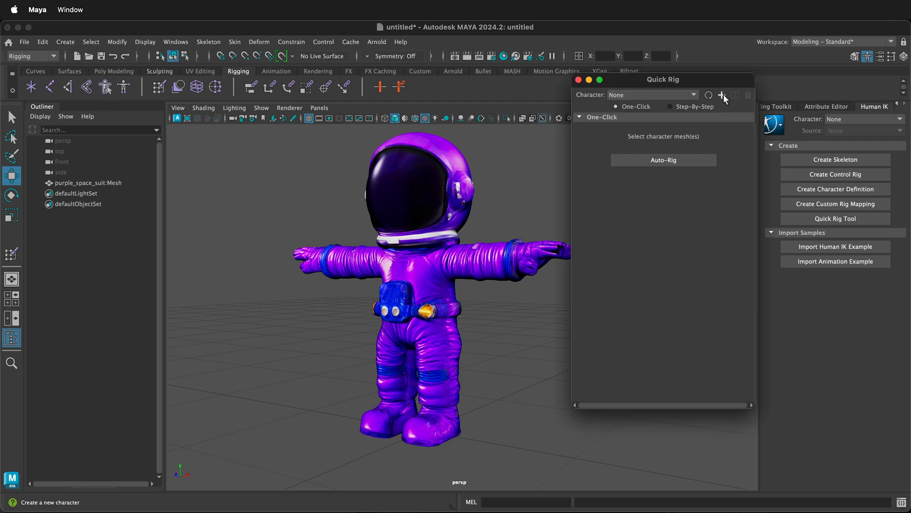
Add a new Quick Rig character, space_suit2.
{"action": "left_click", "coordinate": [722, 95]}
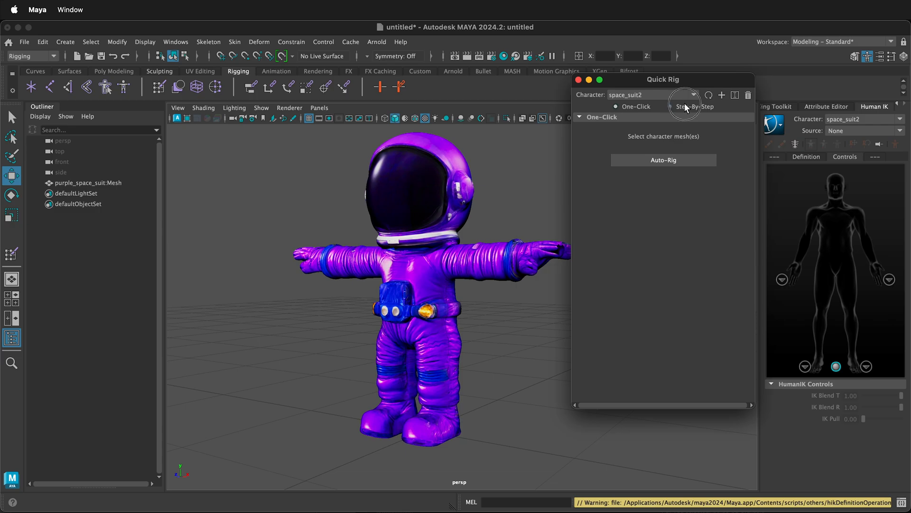
Use Step-By-Step mode, add the astronaut mesh as geometry, and generate guides.
{"action": "left_click", "coordinate": [692, 106]}
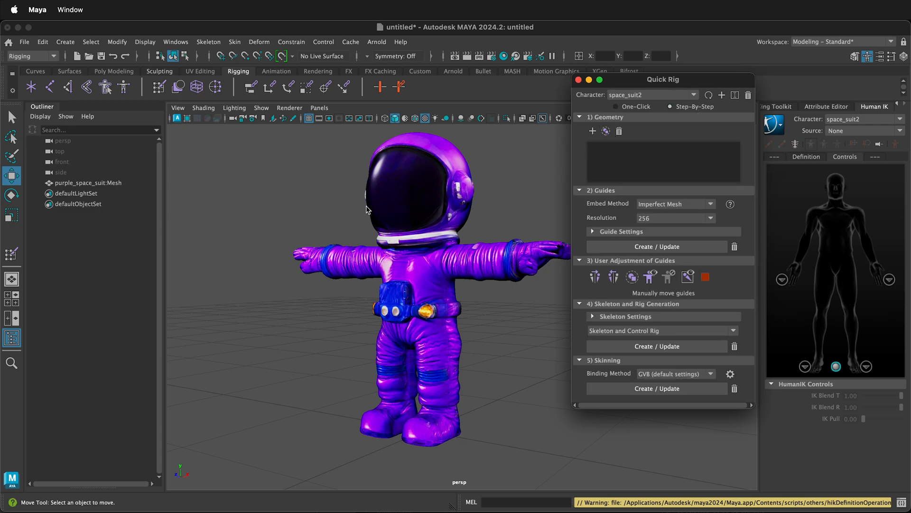
{"action": "left_click", "coordinate": [592, 131]}
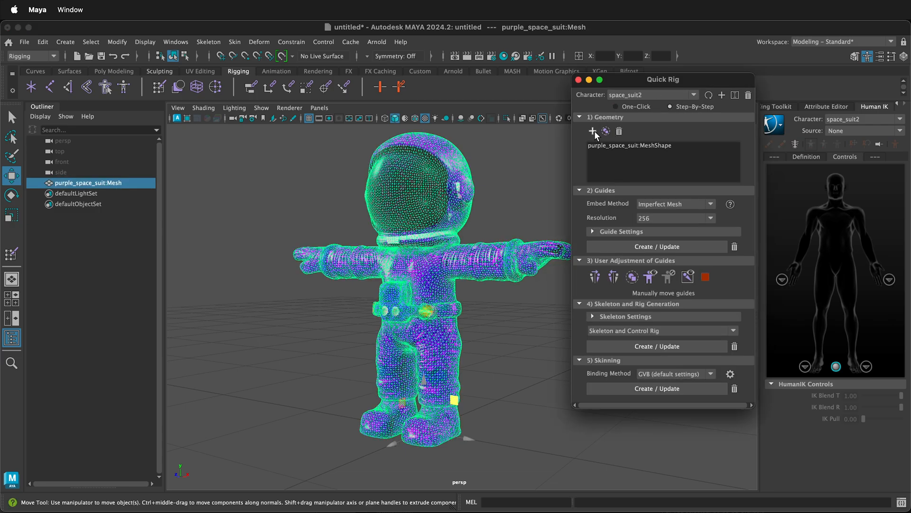
{"action": "left_click", "coordinate": [671, 247]}
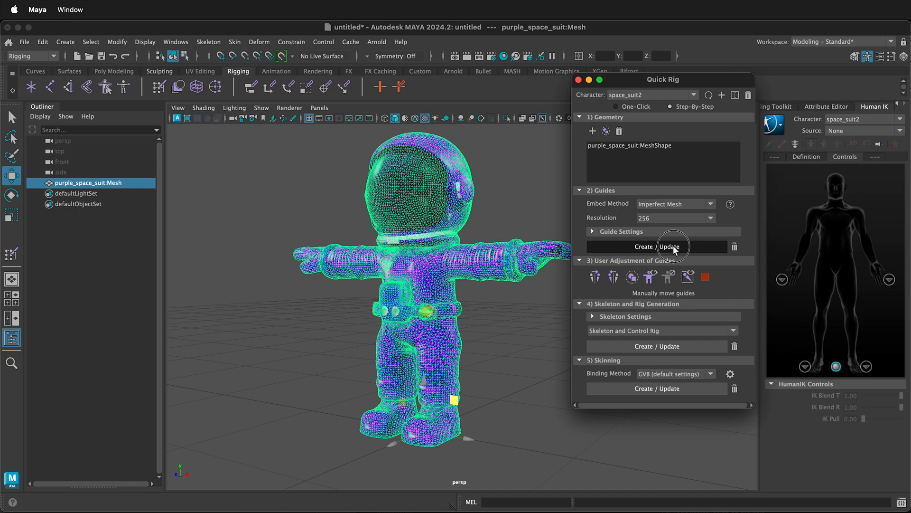
{"action": "left_click", "coordinate": [656, 245]}
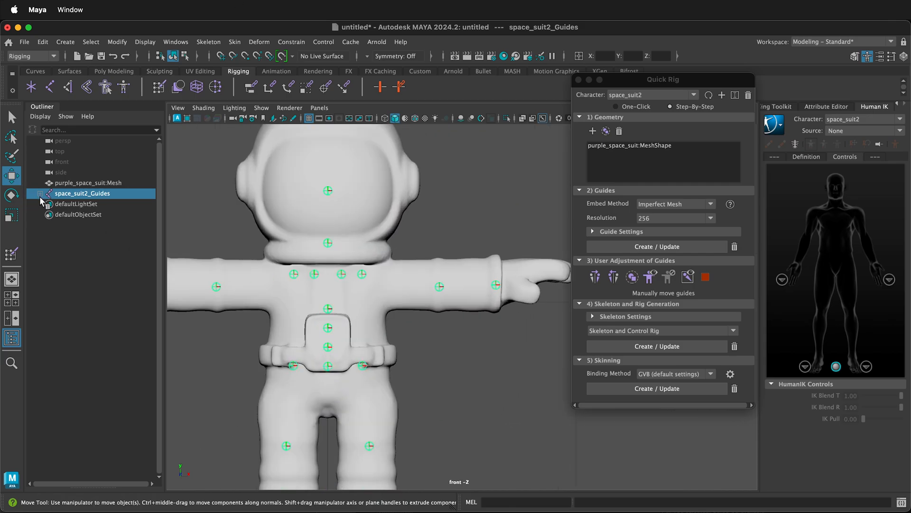
Move the Neck guide to the suit collar and start repositioning LeftShoulder.
{"action": "left_click", "coordinate": [41, 193]}
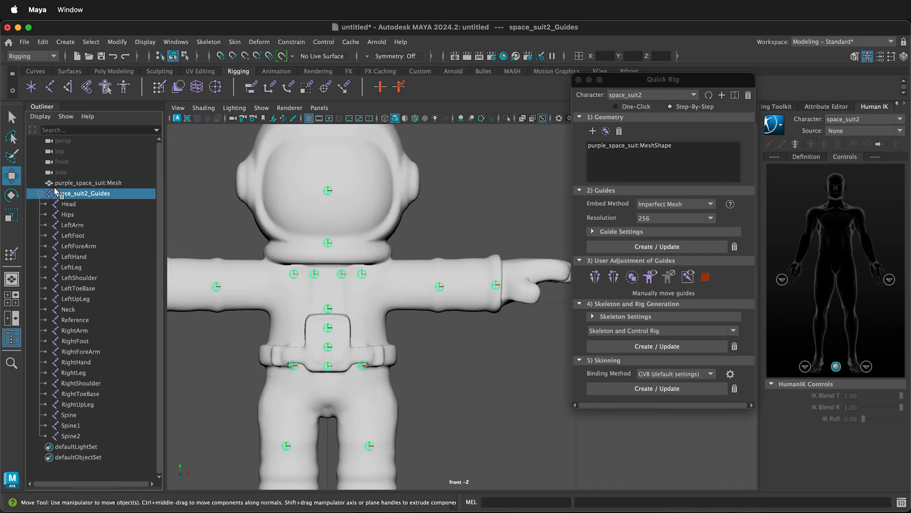
{"action": "left_click", "coordinate": [68, 309]}
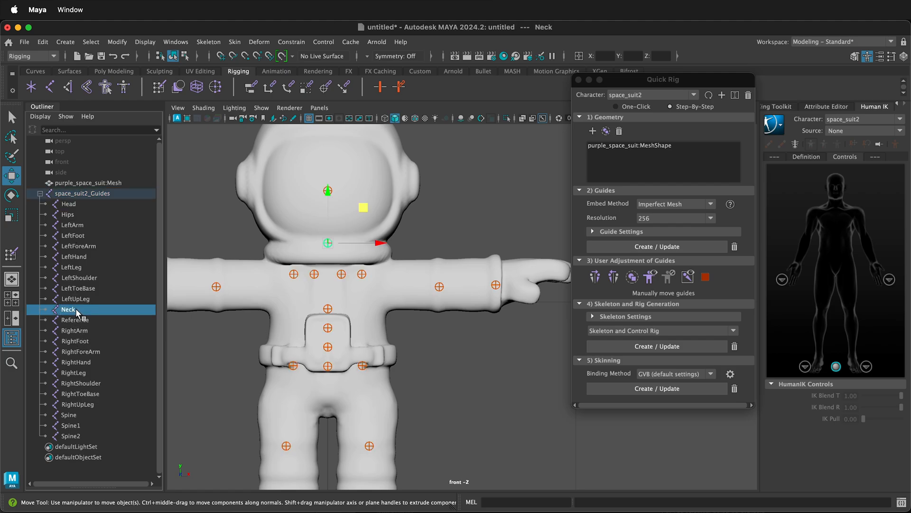
{"action": "mouse_move", "coordinate": [332, 197]}
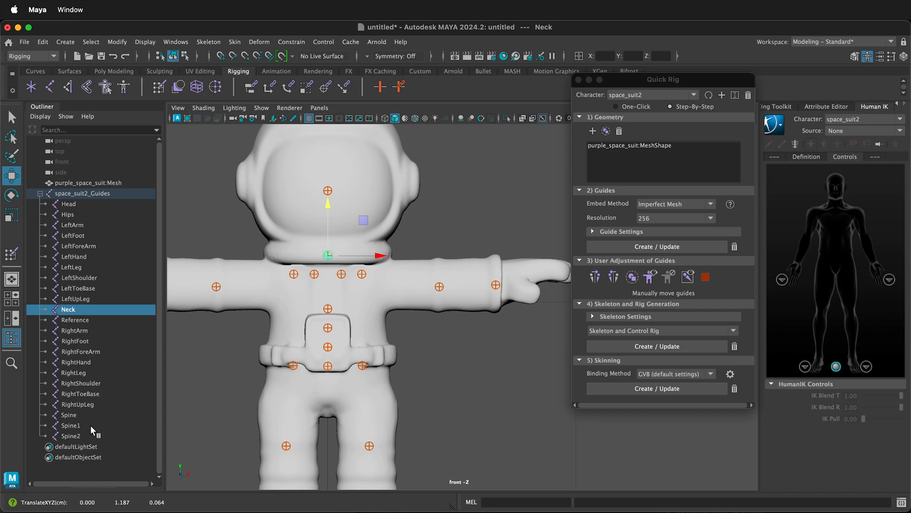
{"action": "left_click", "coordinate": [68, 204]}
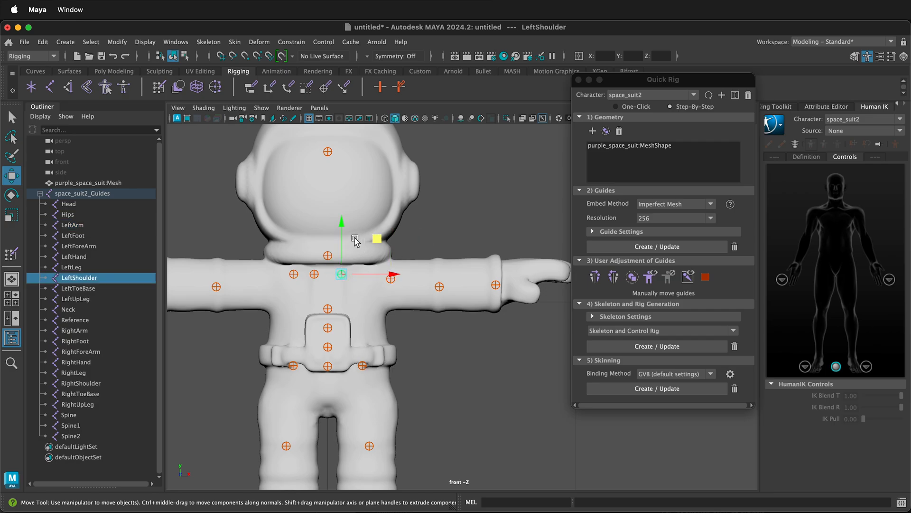
{"action": "left_click", "coordinate": [476, 238]}
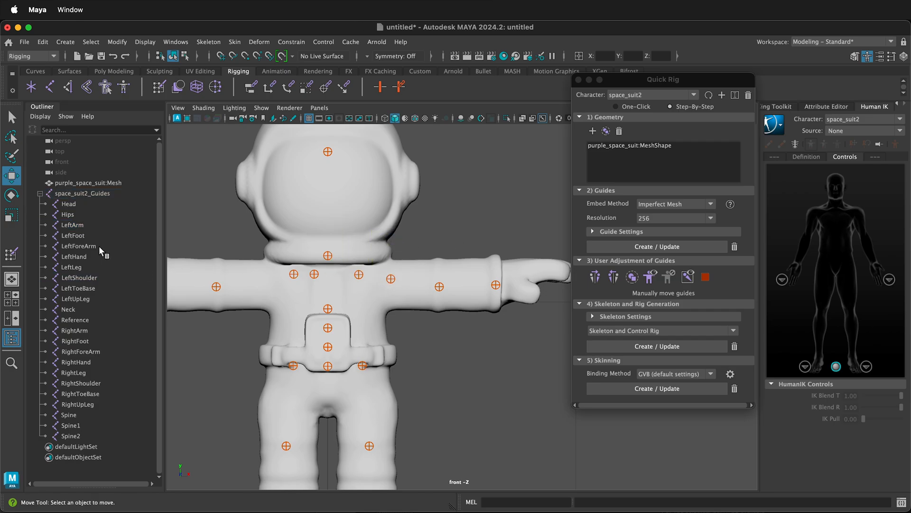
{"action": "left_click", "coordinate": [80, 277]}
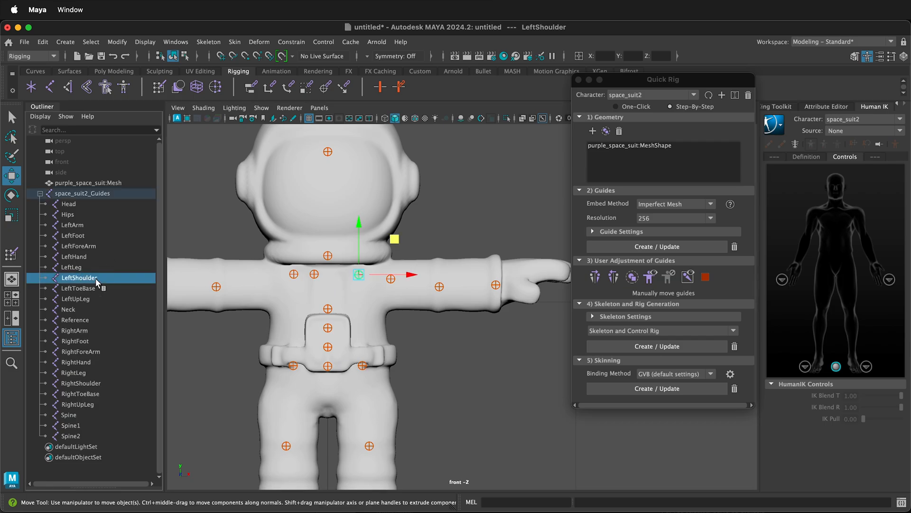
{"action": "mouse_move", "coordinate": [88, 309]}
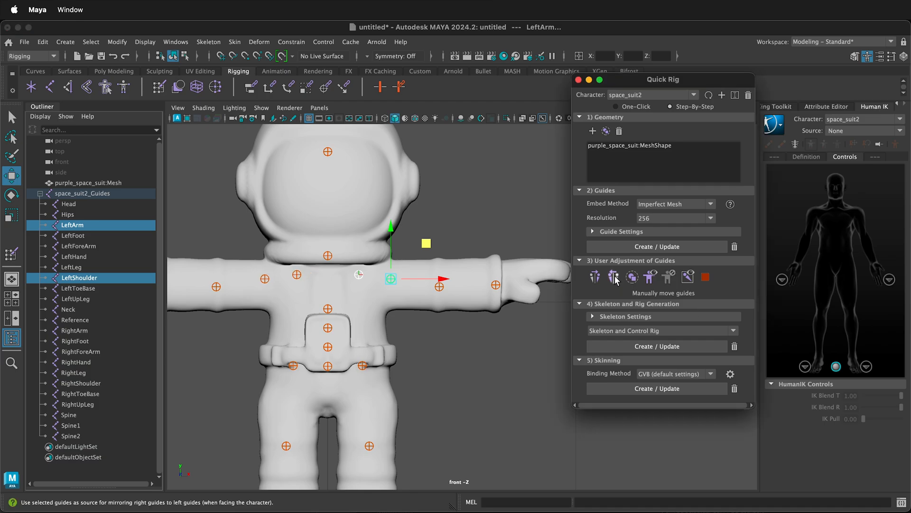
{"action": "mouse_move", "coordinate": [709, 206]}
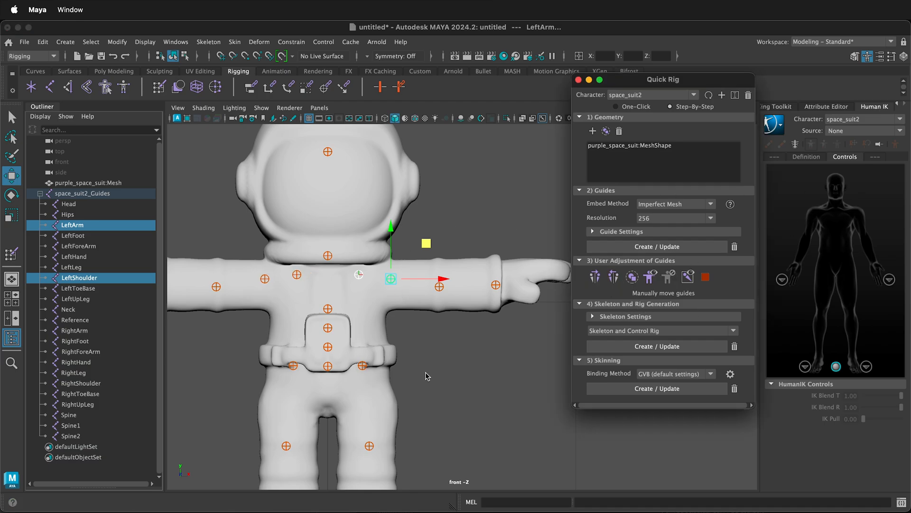
Scroll down through the guide list to reach the leg guides like LeftUpLeg.
{"action": "scroll", "scroll_direction": "down", "scroll_amount": 3}
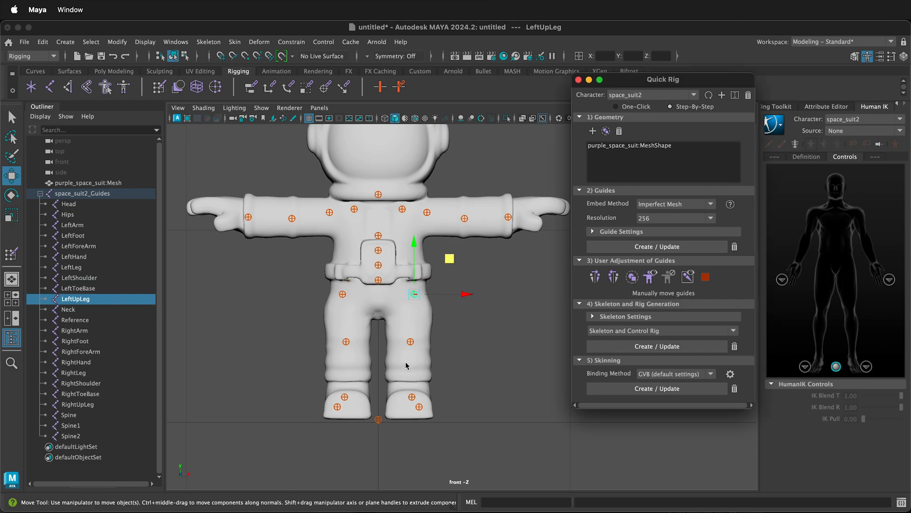
{"action": "mouse_move", "coordinate": [555, 246]}
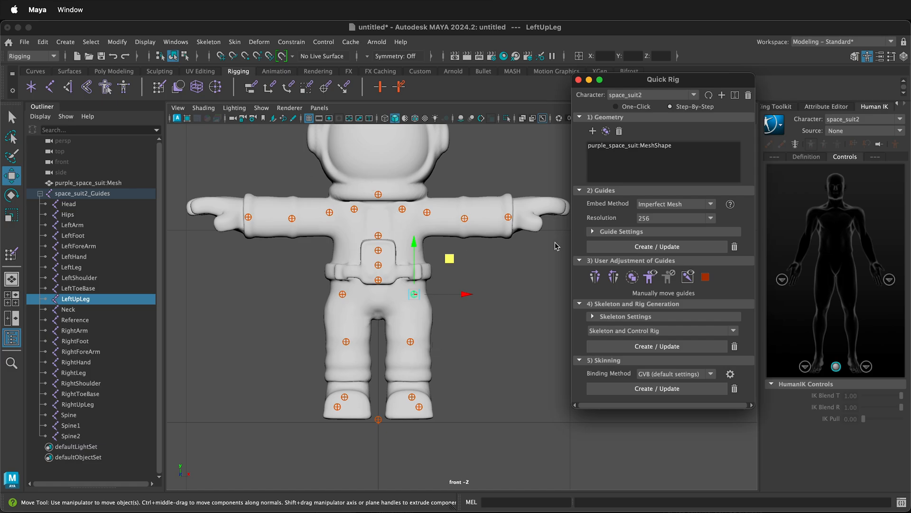
{"action": "mouse_move", "coordinate": [474, 333]}
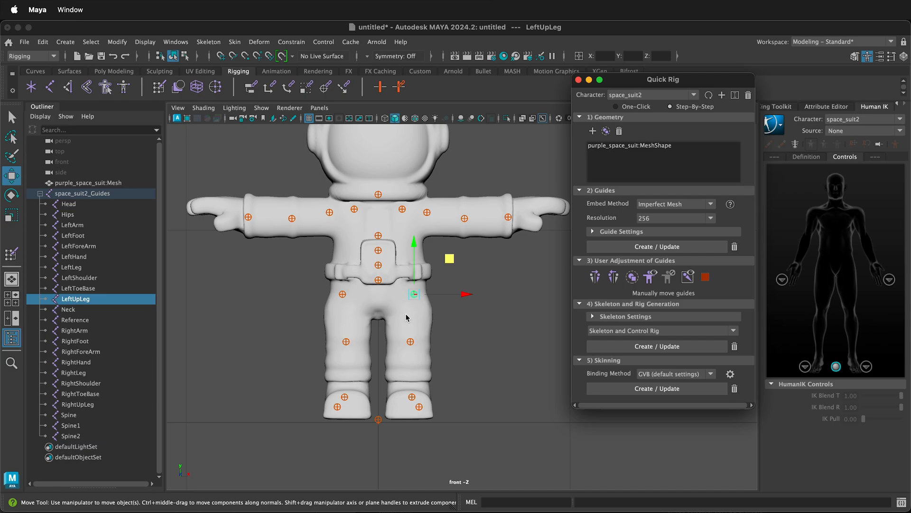
{"action": "mouse_move", "coordinate": [410, 312]}
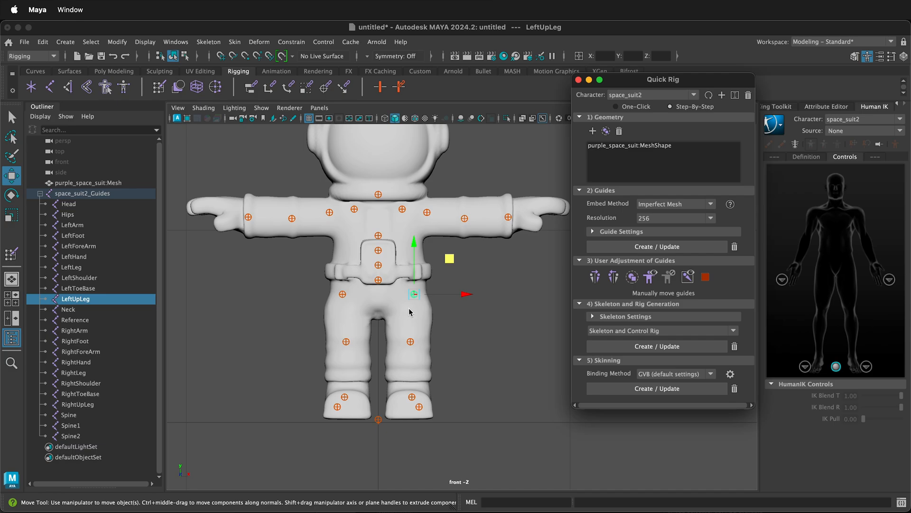
{"action": "mouse_move", "coordinate": [330, 209]}
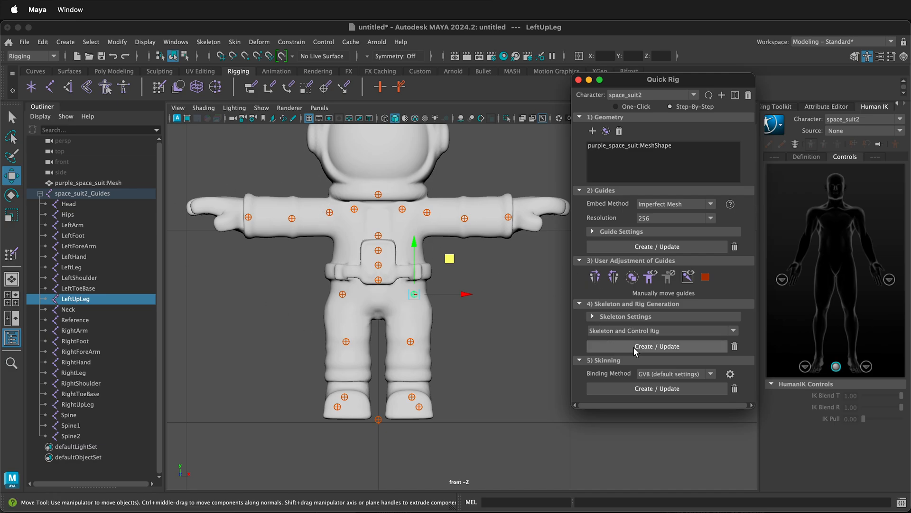
Create the space_suit2 HumanIK skeleton and control rig from the guides.
{"action": "left_click", "coordinate": [656, 346]}
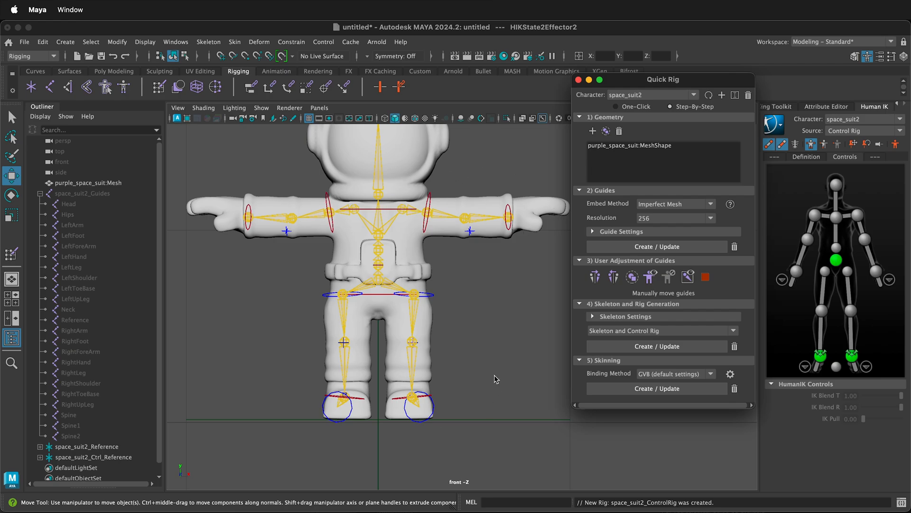
{"action": "mouse_move", "coordinate": [502, 294]}
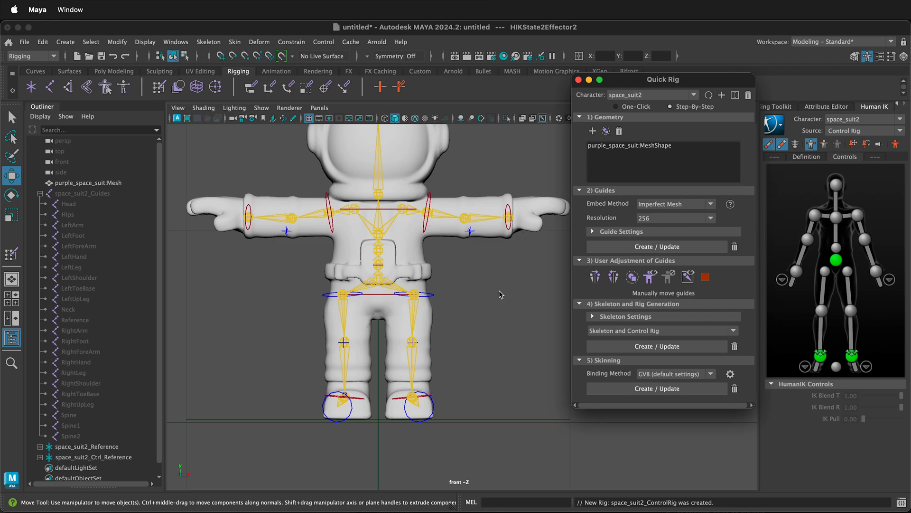
{"action": "mouse_move", "coordinate": [631, 388]}
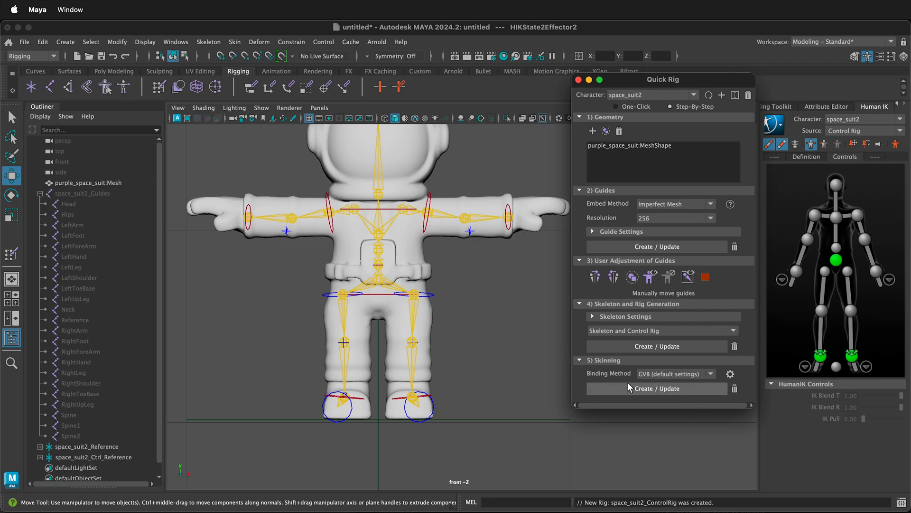
{"action": "mouse_move", "coordinate": [665, 381]}
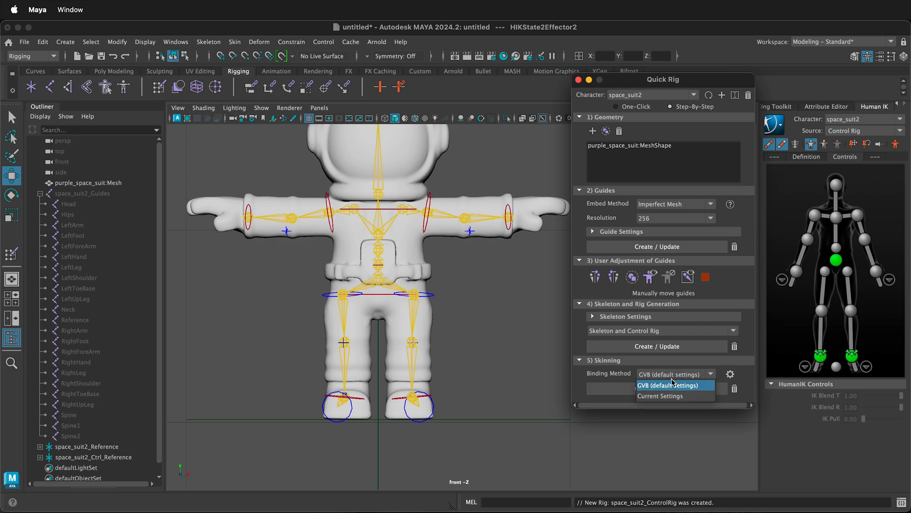
Bind with Current Settings, keeping Skin Cluster as the deformer node.
{"action": "left_click", "coordinate": [674, 385]}
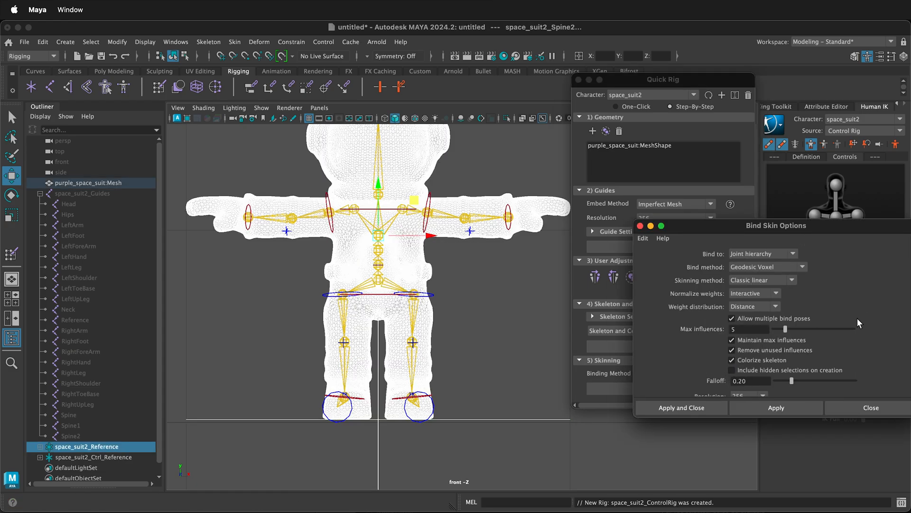
{"action": "scroll", "scroll_direction": "down", "scroll_amount": 3}
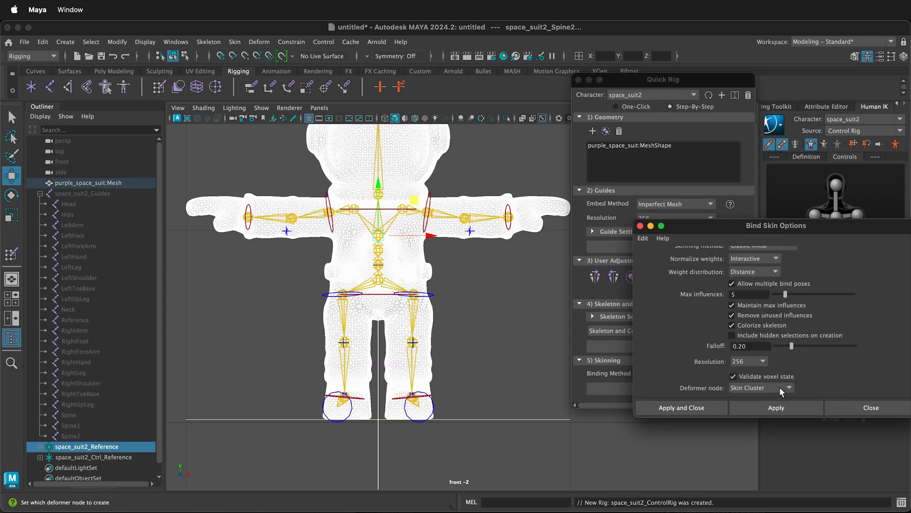
{"action": "left_click", "coordinate": [788, 388]}
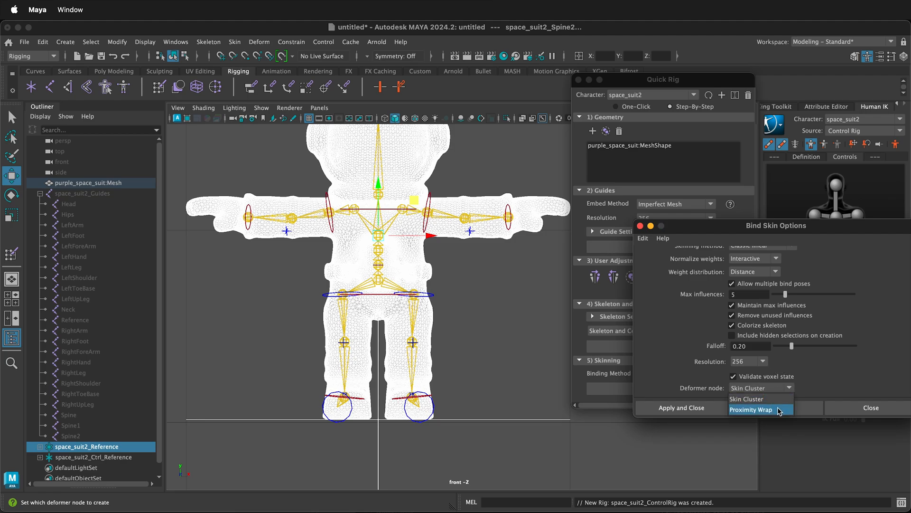
{"action": "mouse_move", "coordinate": [780, 399]}
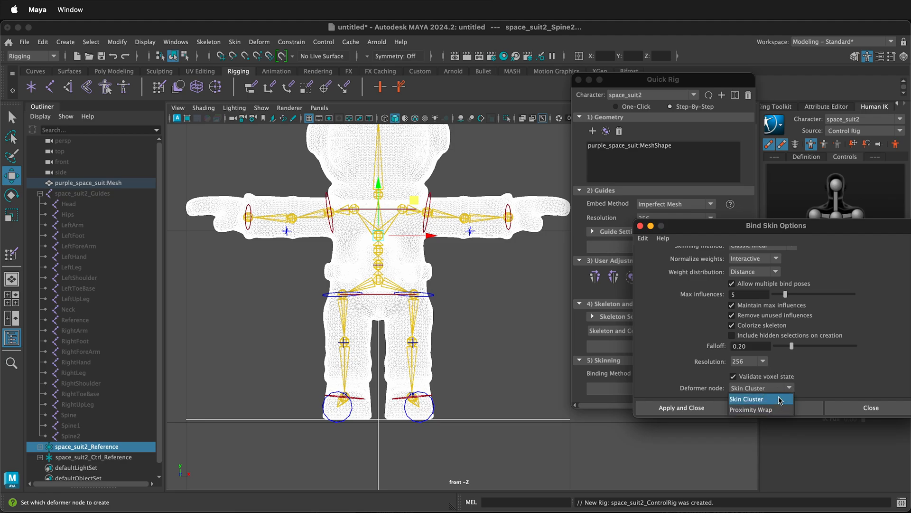
{"action": "mouse_move", "coordinate": [753, 410]}
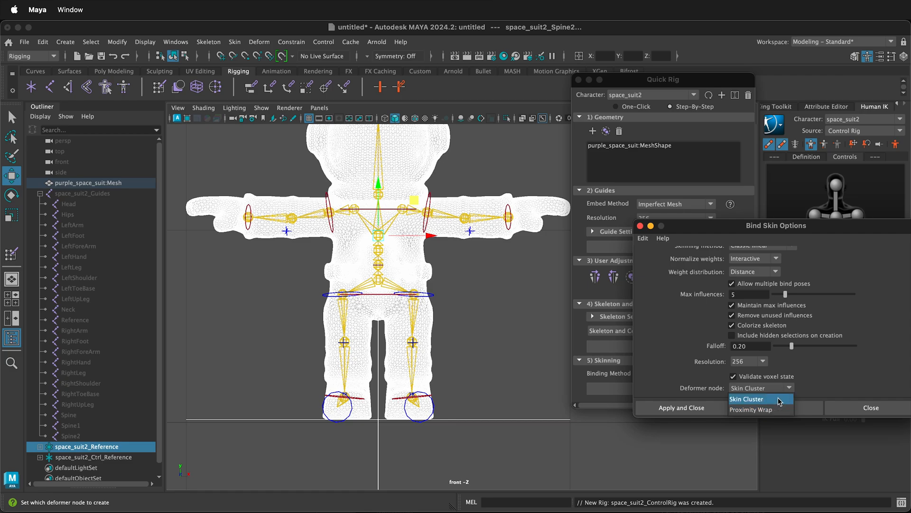
{"action": "left_click", "coordinate": [681, 407]}
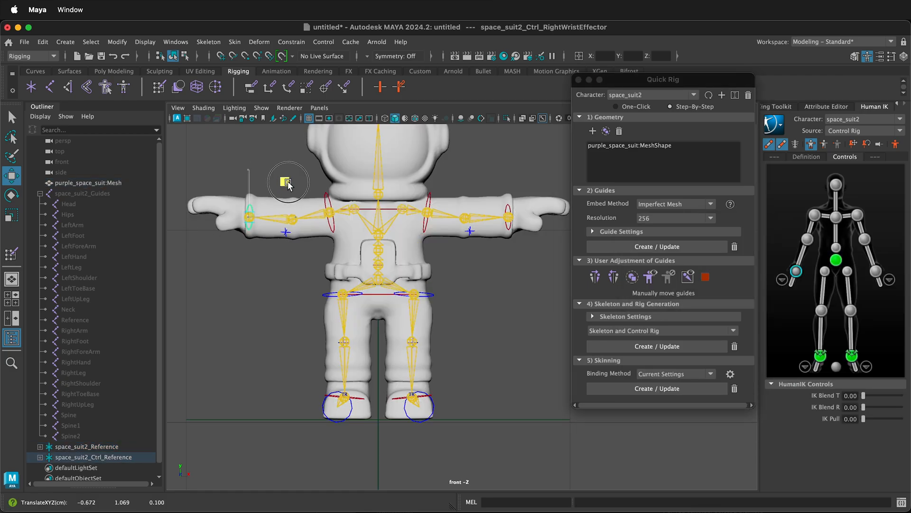
Select the right wrist effector and set Binding Method to GVB (default settings).
{"action": "left_click", "coordinate": [289, 182]}
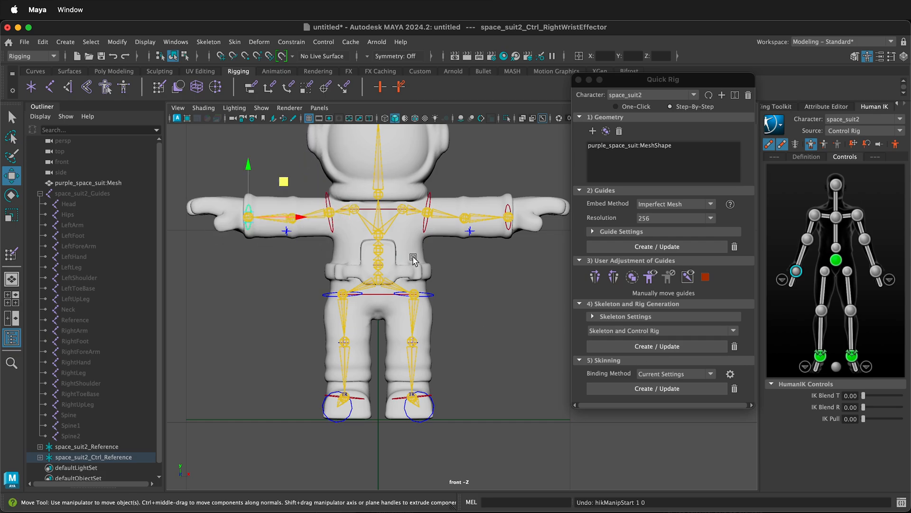
{"action": "mouse_move", "coordinate": [342, 200]}
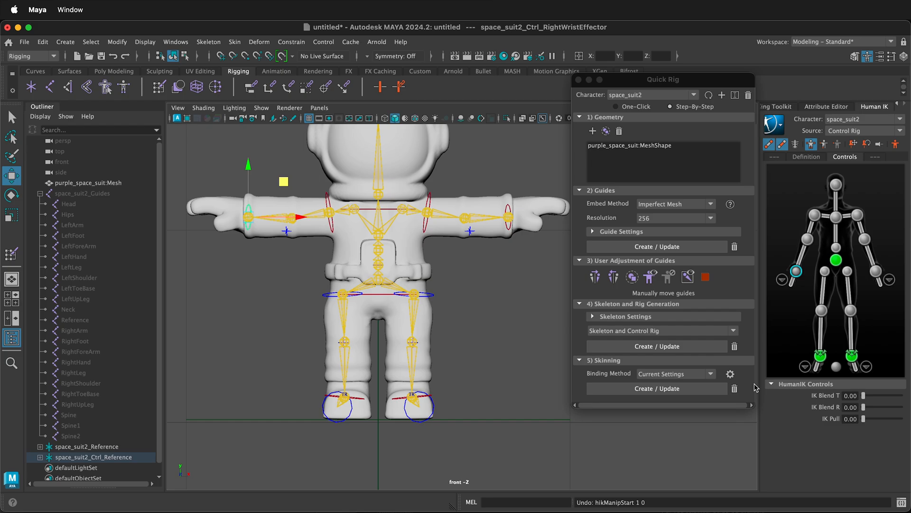
{"action": "left_click", "coordinate": [674, 373]}
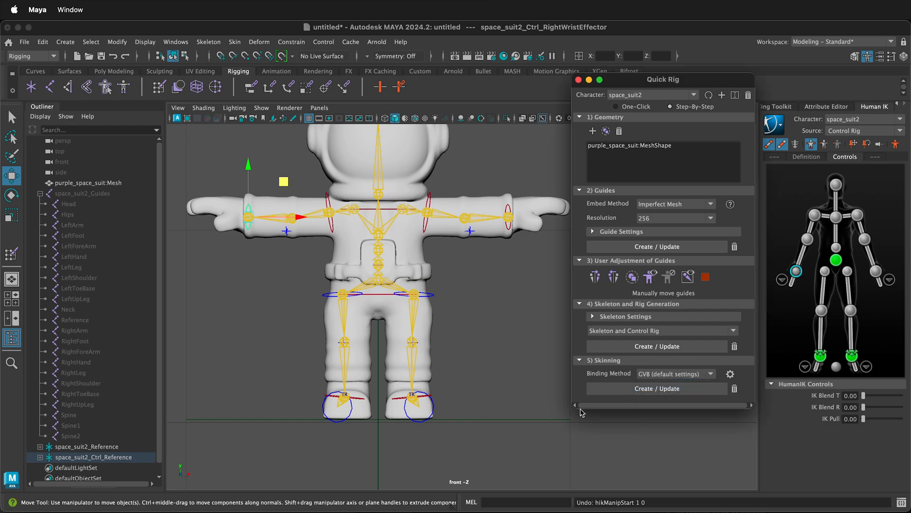
Delete the existing skin binding, confirm, and re-skin for arm and leg posing.
{"action": "left_click", "coordinate": [734, 388]}
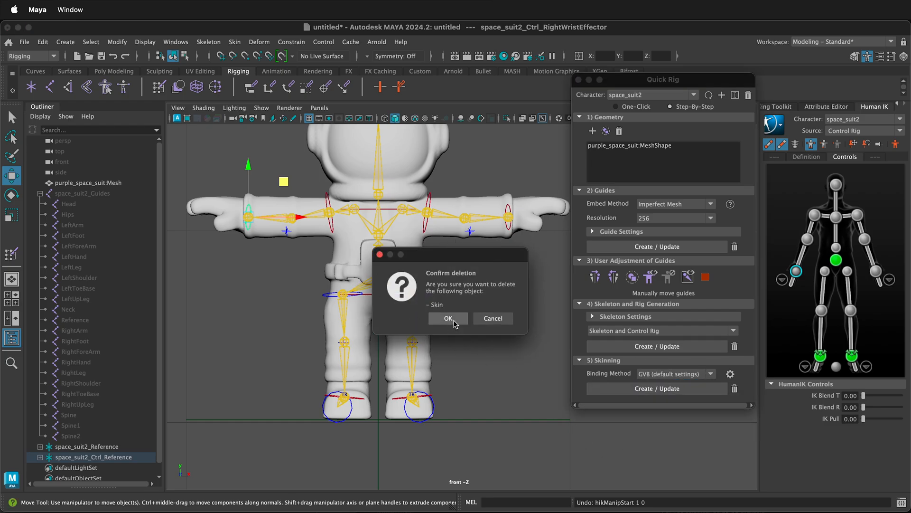
{"action": "left_click", "coordinate": [447, 318]}
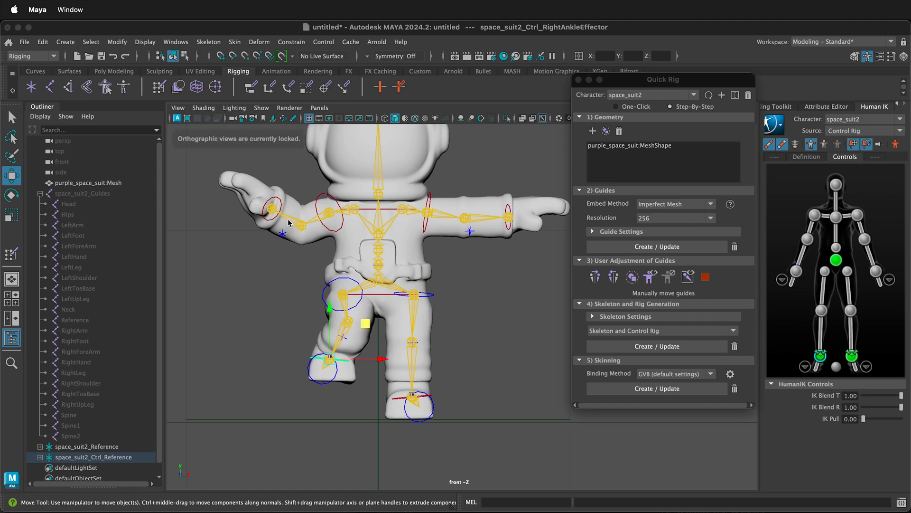
{"action": "mouse_move", "coordinate": [460, 324]}
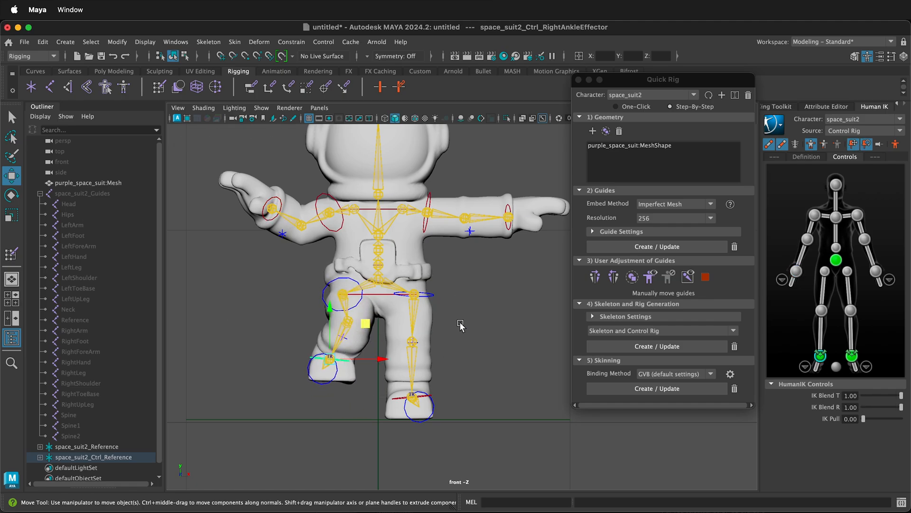
{"action": "left_click", "coordinate": [88, 182]}
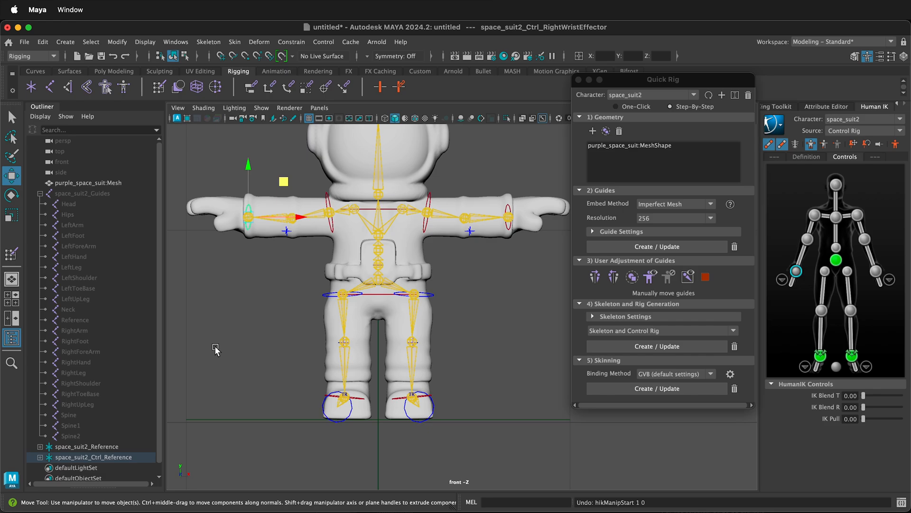
{"action": "mouse_move", "coordinate": [285, 370]}
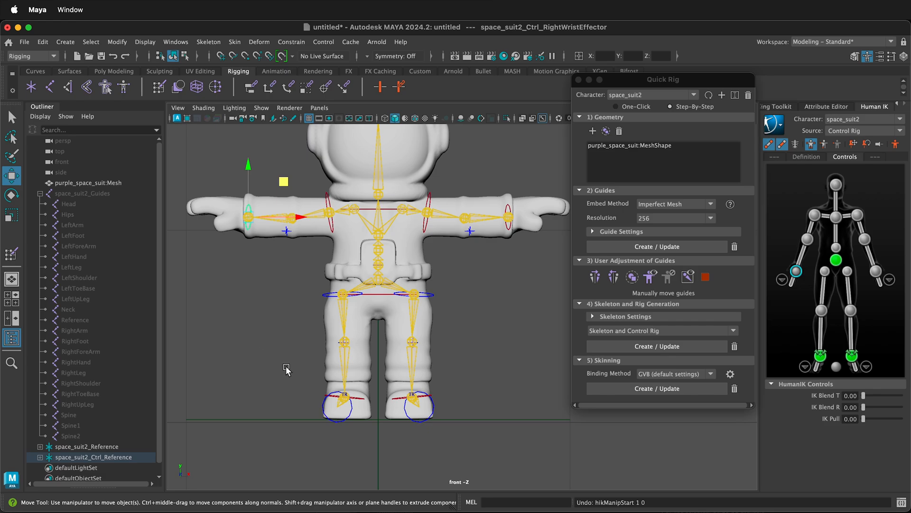
{"action": "mouse_move", "coordinate": [343, 370]}
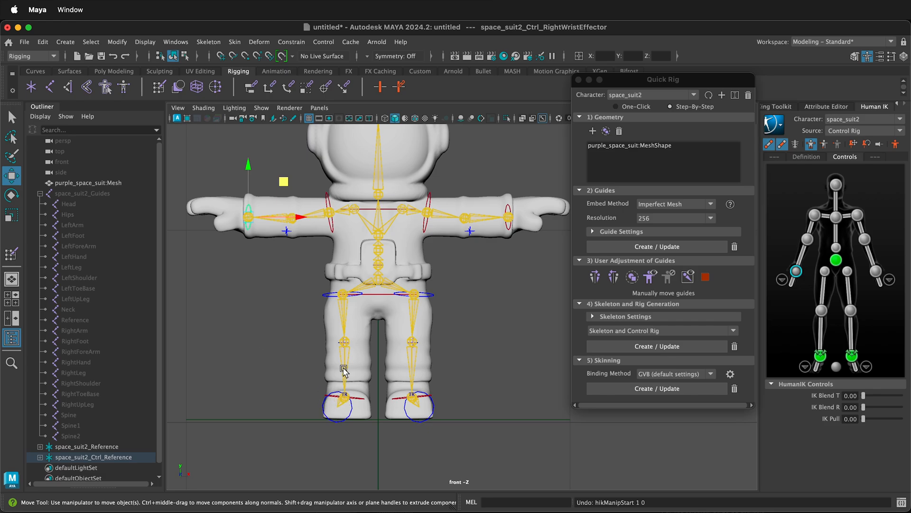